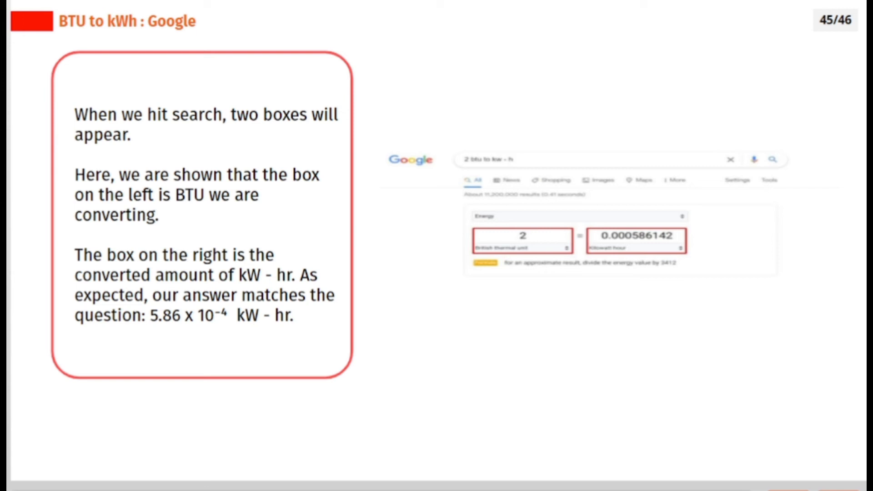
key(right)
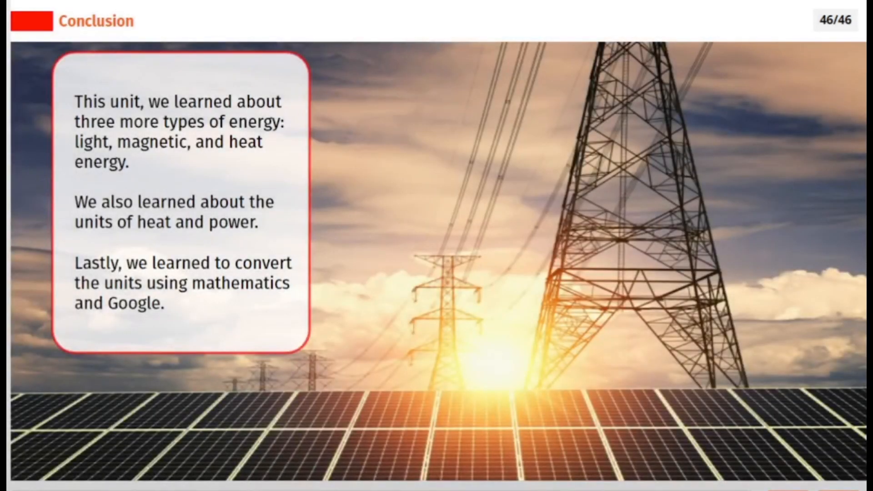